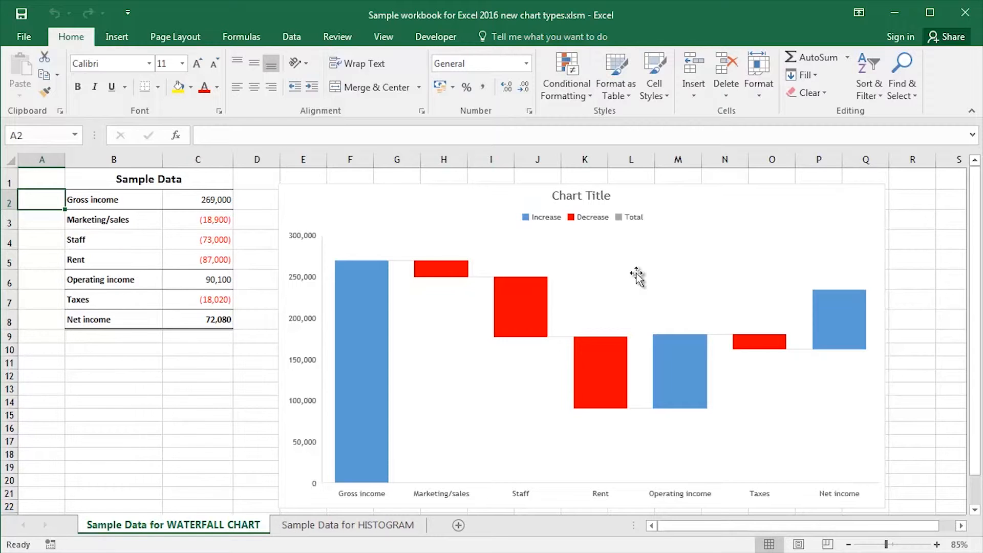
pyautogui.moveTo(374, 199)
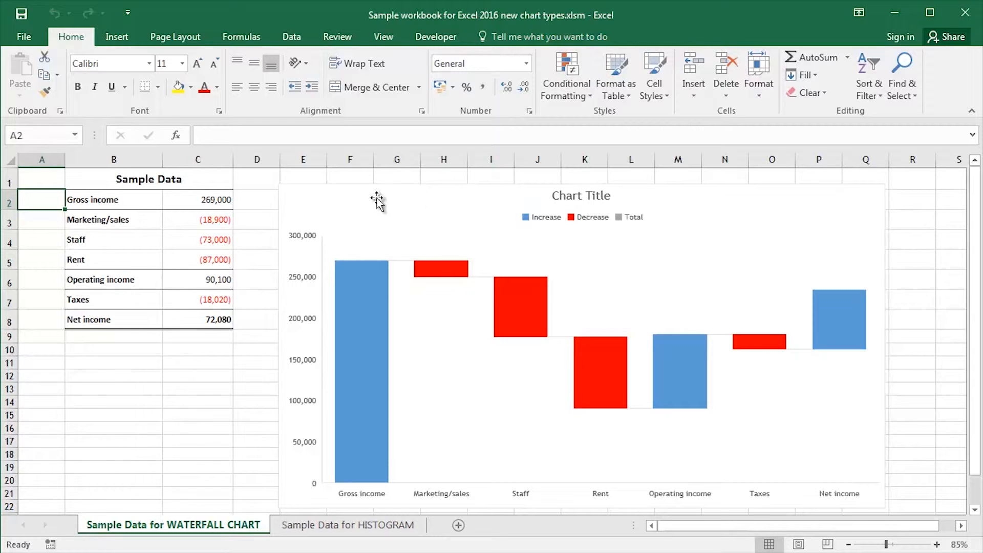
# Set the Operating income and Net income bars as totals in the waterfall chart
pyautogui.click(368, 200)
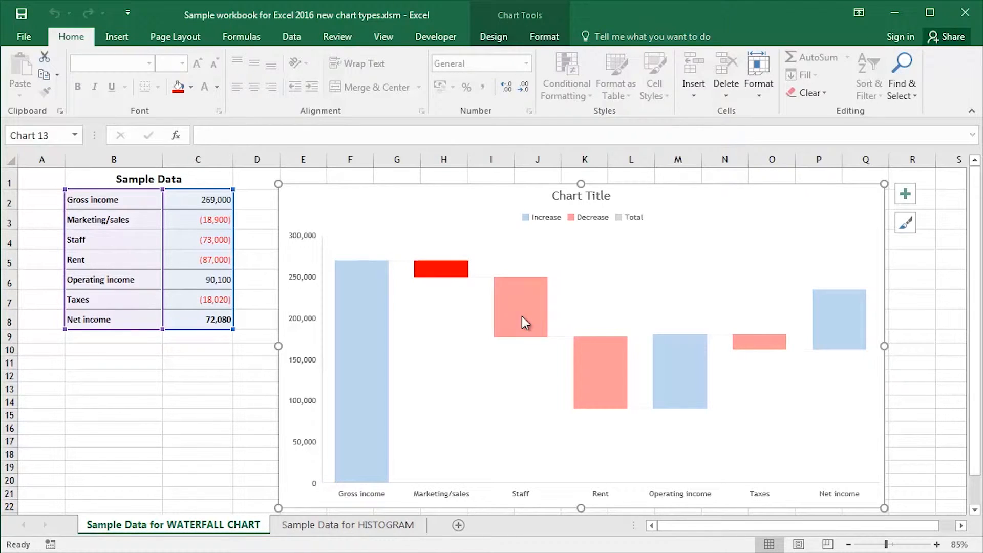
pyautogui.moveTo(442, 276)
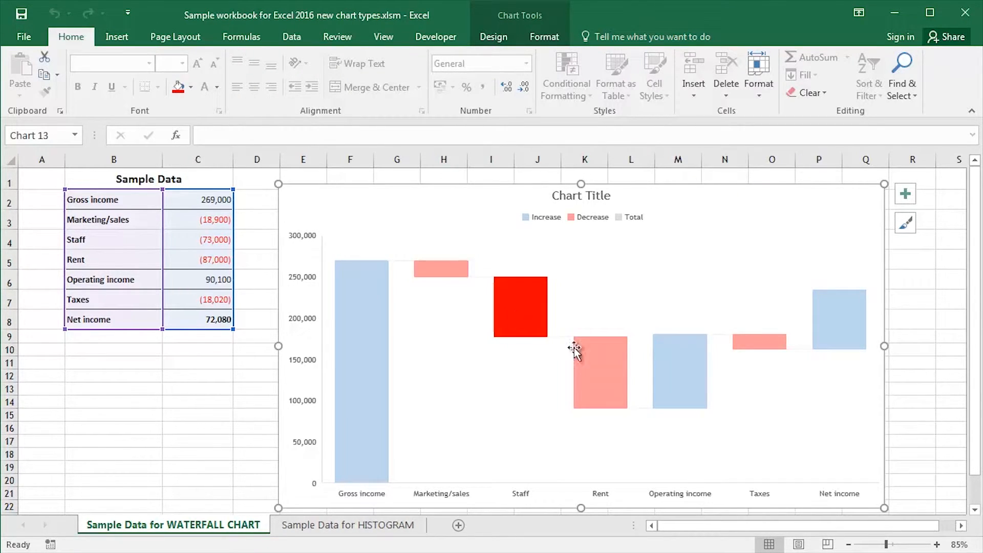
pyautogui.moveTo(594, 358)
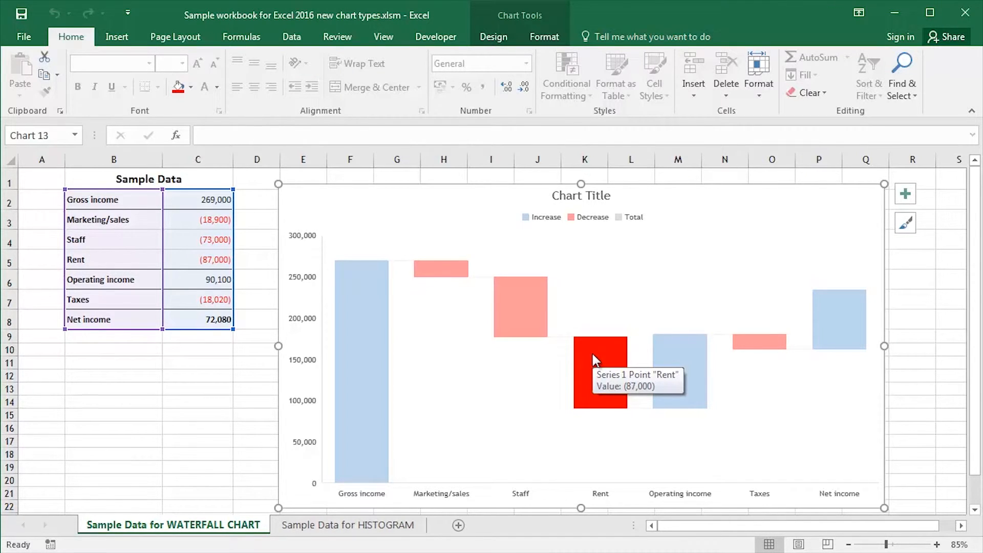
pyautogui.moveTo(677, 358)
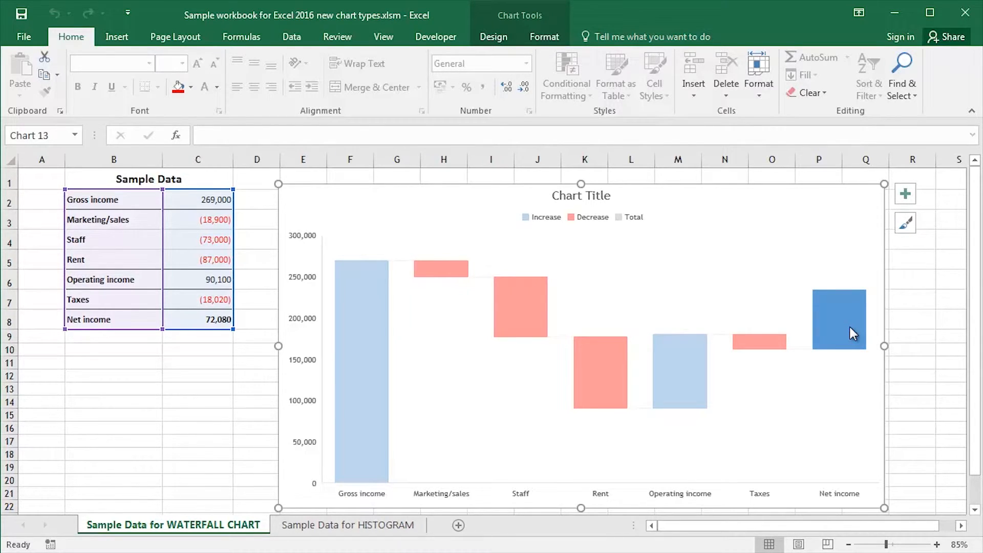
pyautogui.moveTo(685, 382)
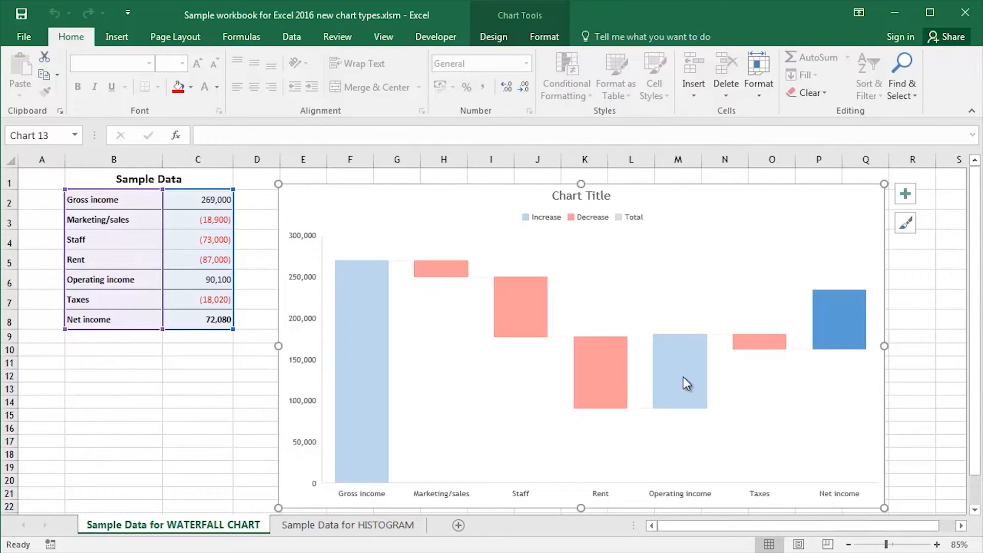
pyautogui.moveTo(762, 352)
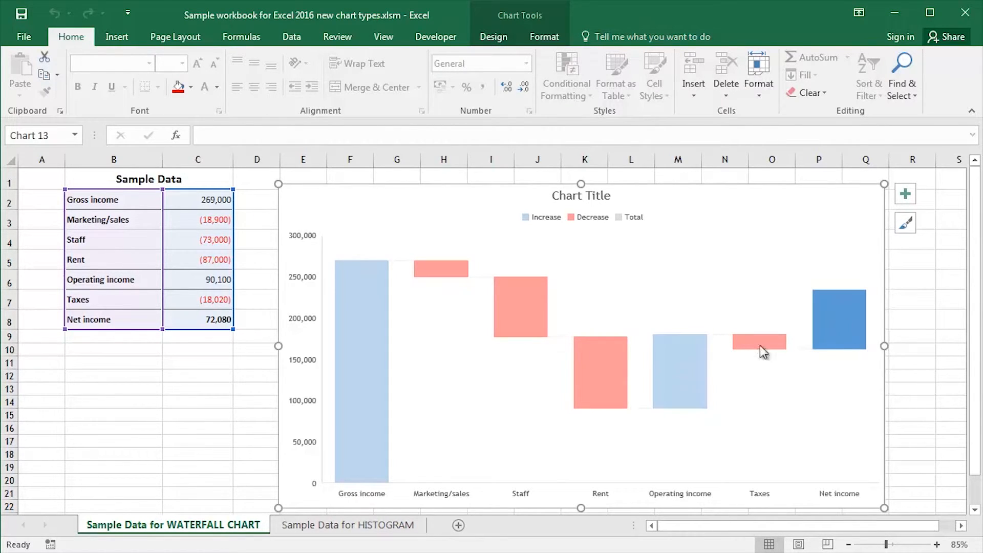
pyautogui.moveTo(690, 370)
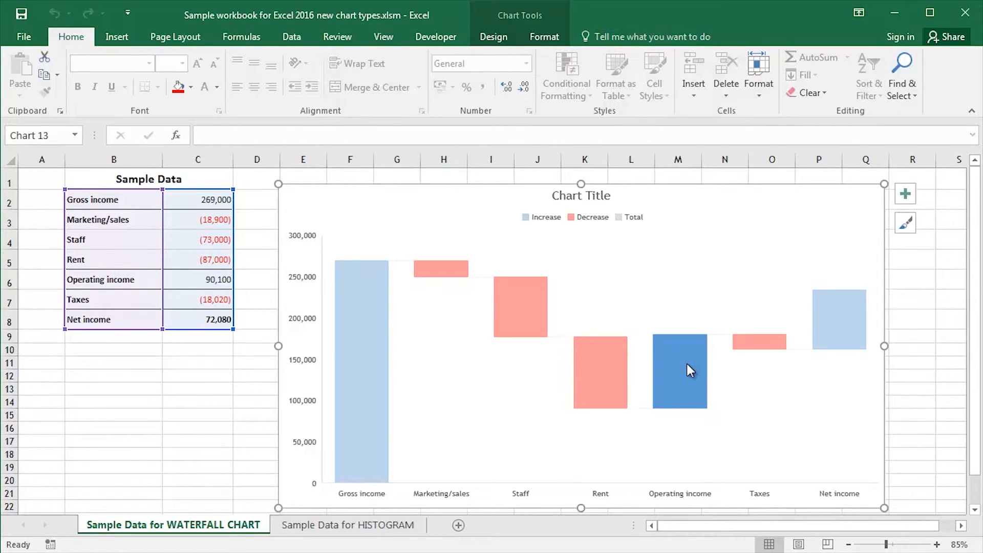
pyautogui.moveTo(630, 350)
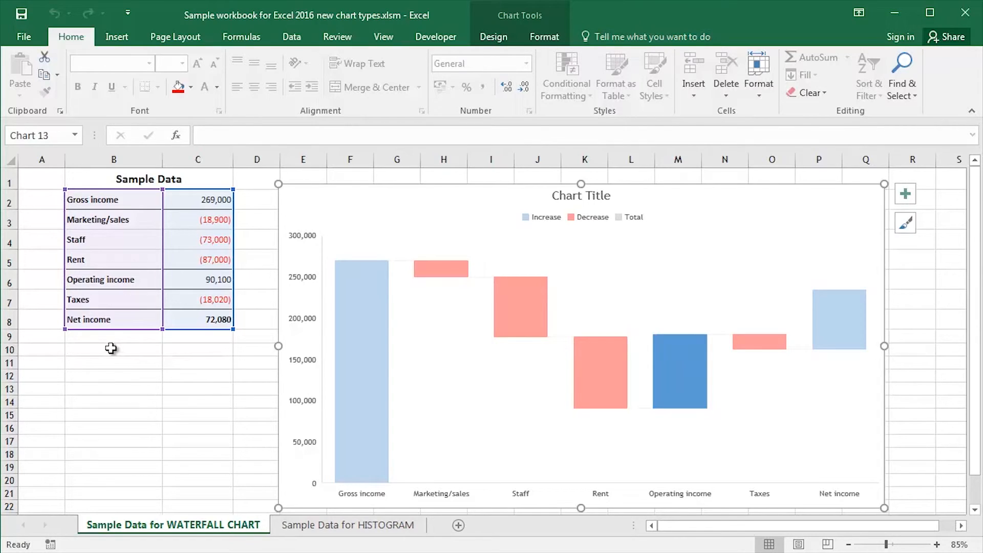
pyautogui.click(111, 348)
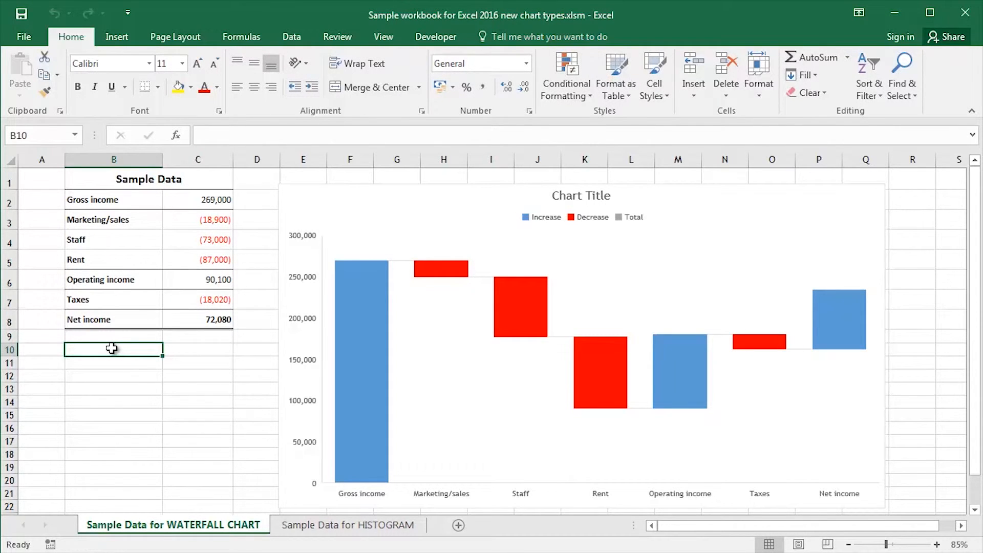
pyautogui.moveTo(623, 366)
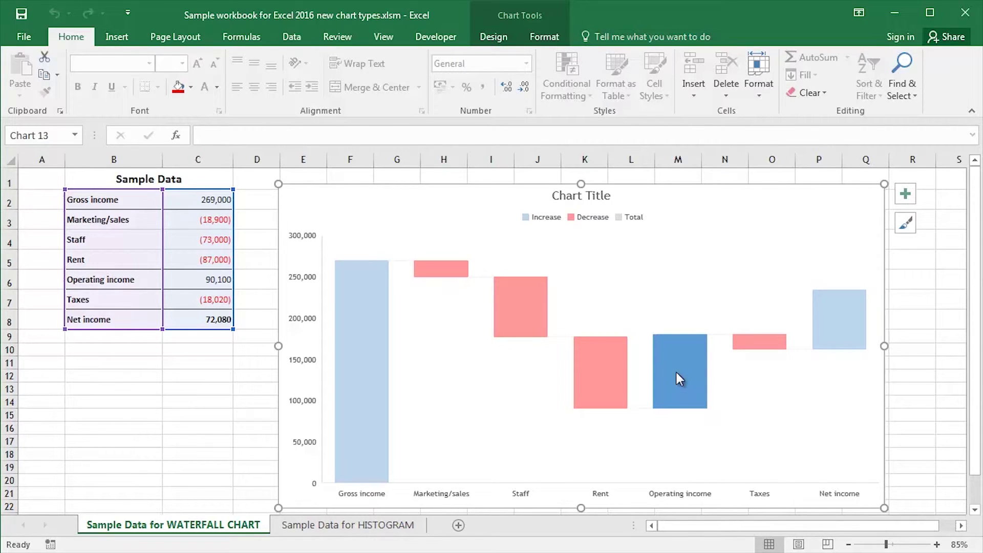
pyautogui.rightClick(679, 377)
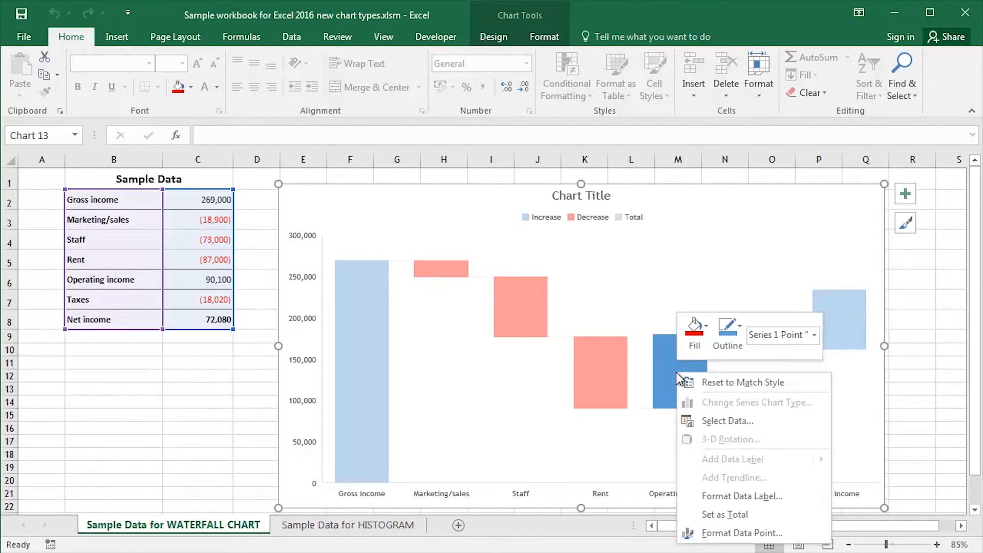
pyautogui.moveTo(723, 518)
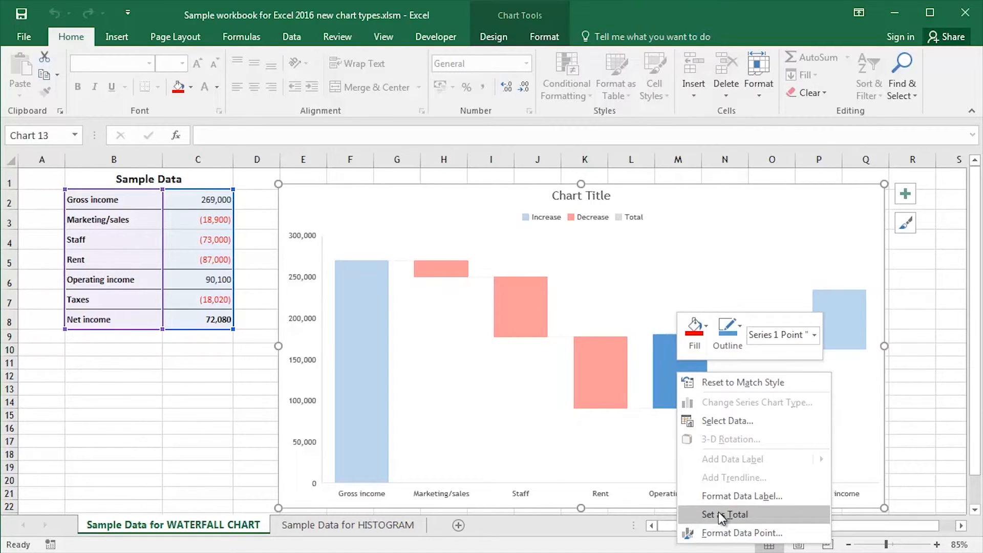
pyautogui.click(725, 515)
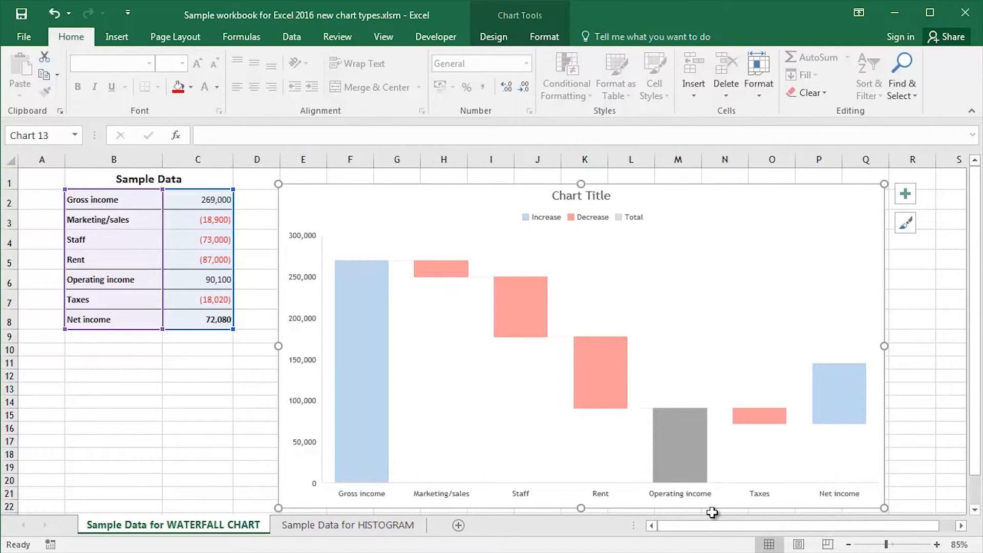
pyautogui.moveTo(851, 452)
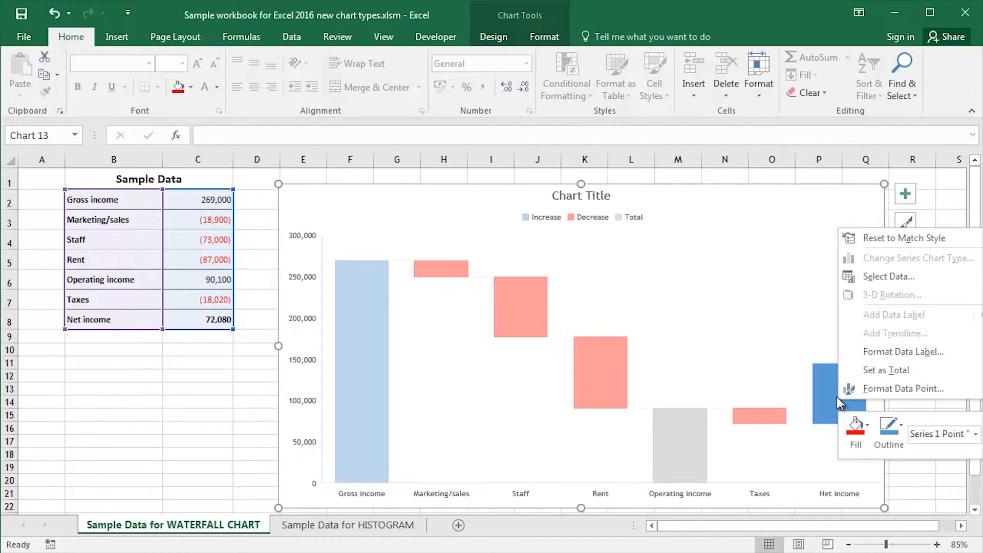
pyautogui.moveTo(885, 370)
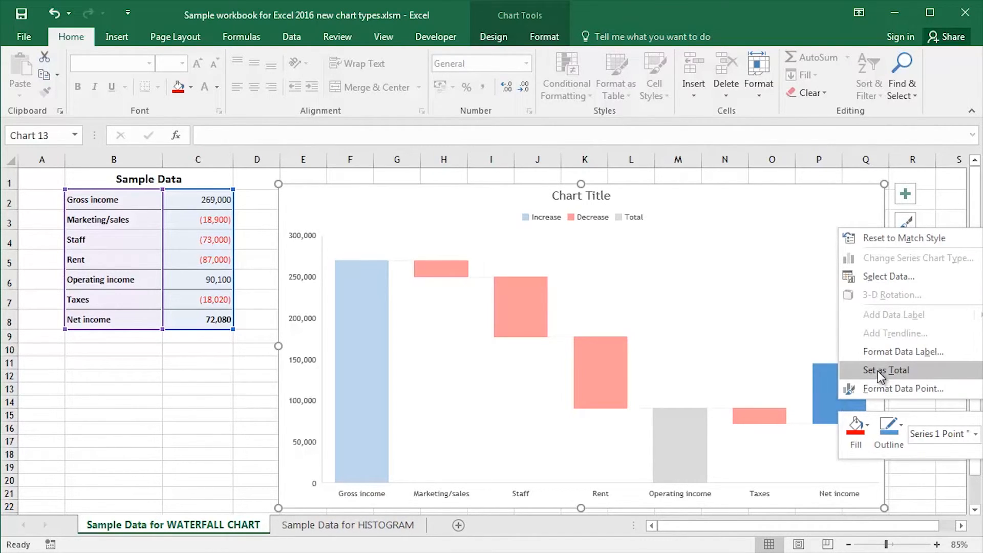
pyautogui.click(886, 370)
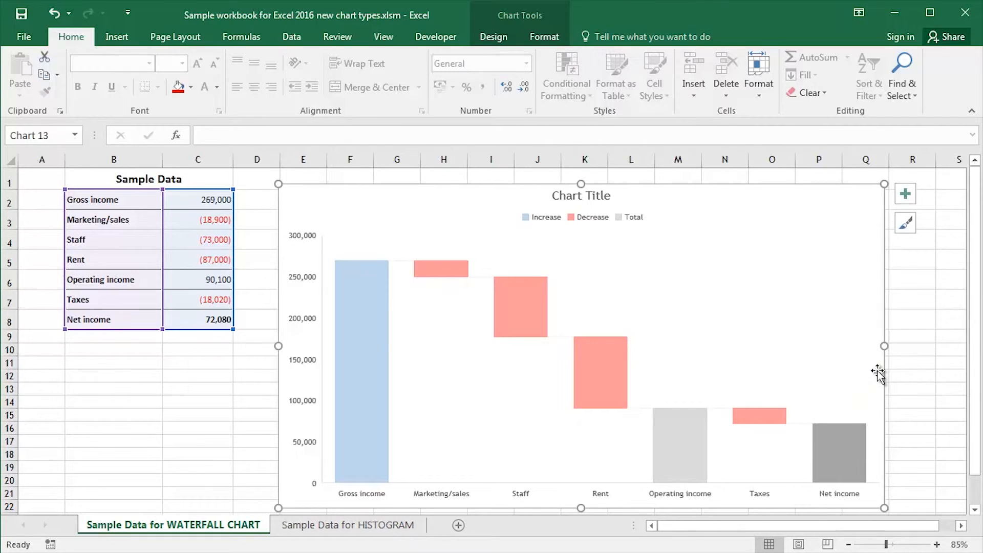
pyautogui.moveTo(857, 365)
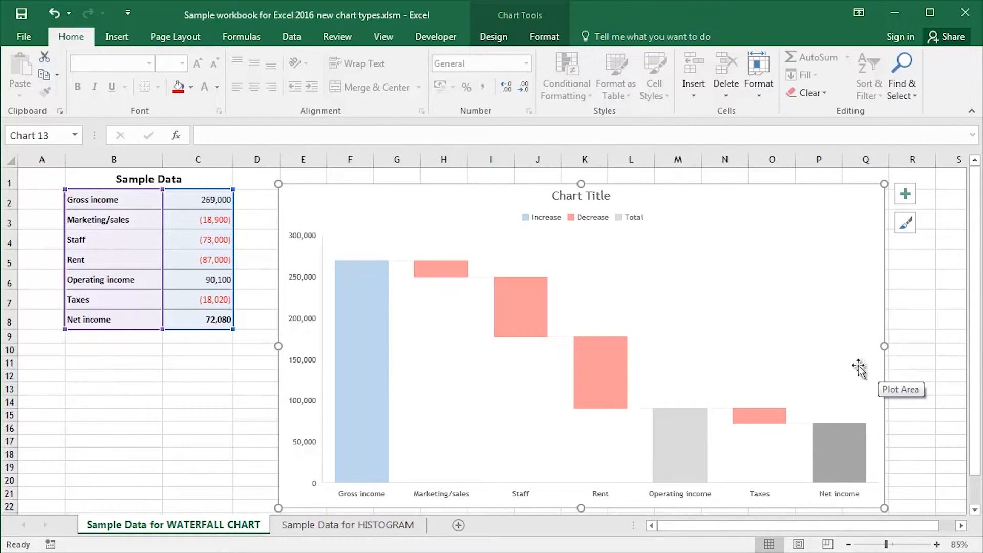
# Deselect the chart and switch to the Sample Data for HISTOGRAM sheet
pyautogui.click(113, 349)
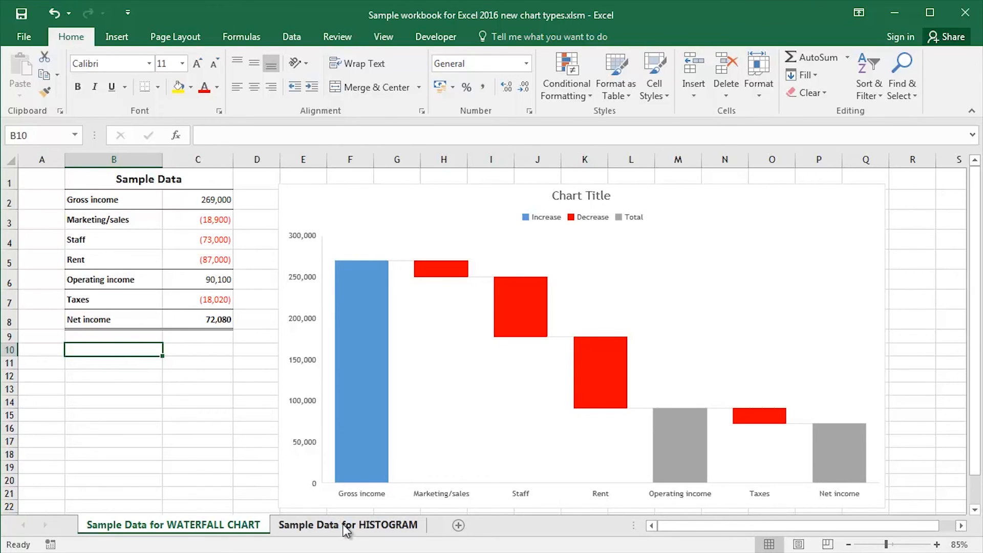
pyautogui.click(348, 524)
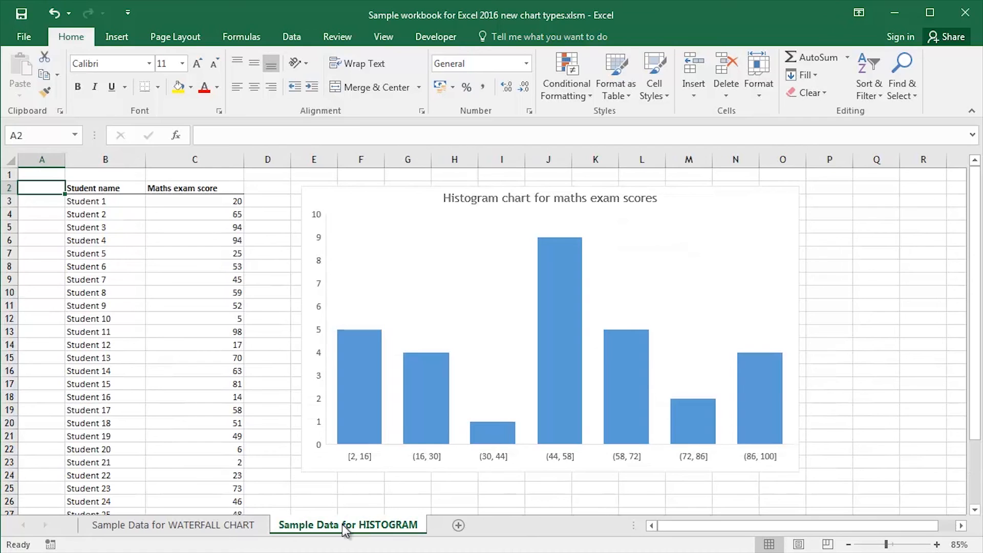